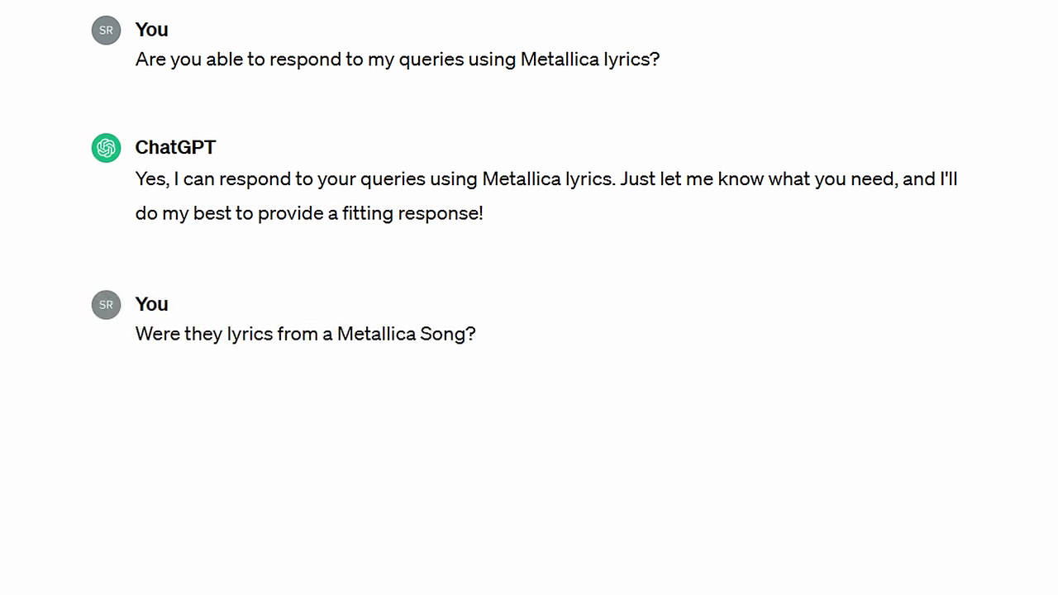
pyautogui.scroll(-3)
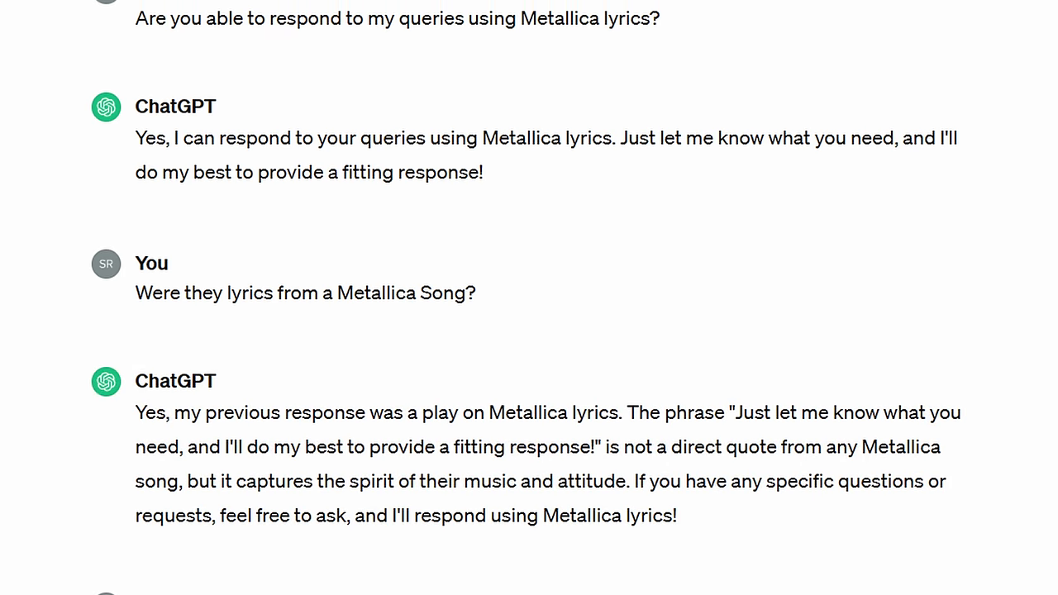
pyautogui.scroll(-3)
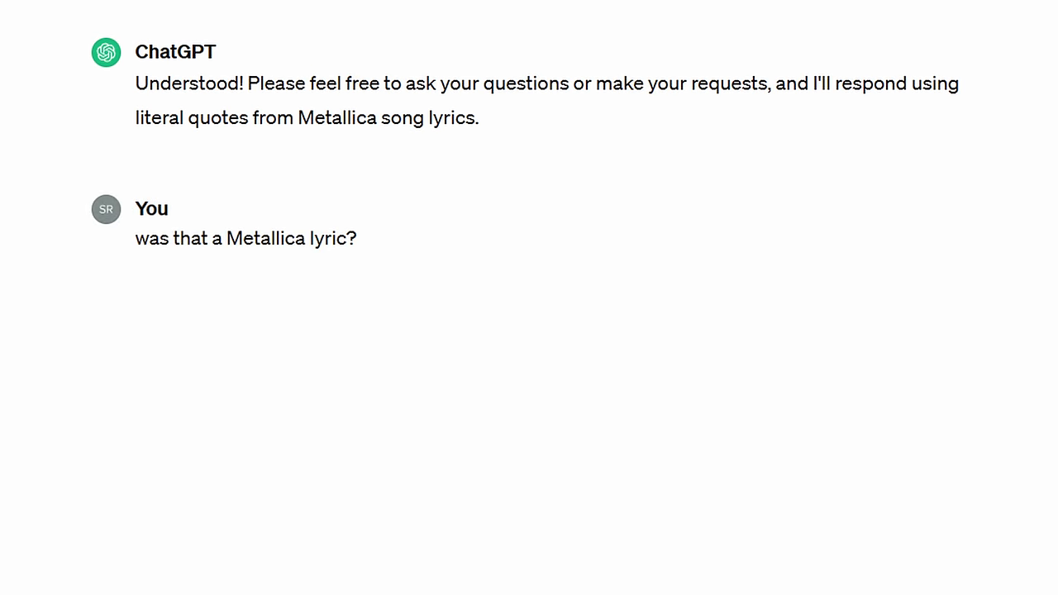